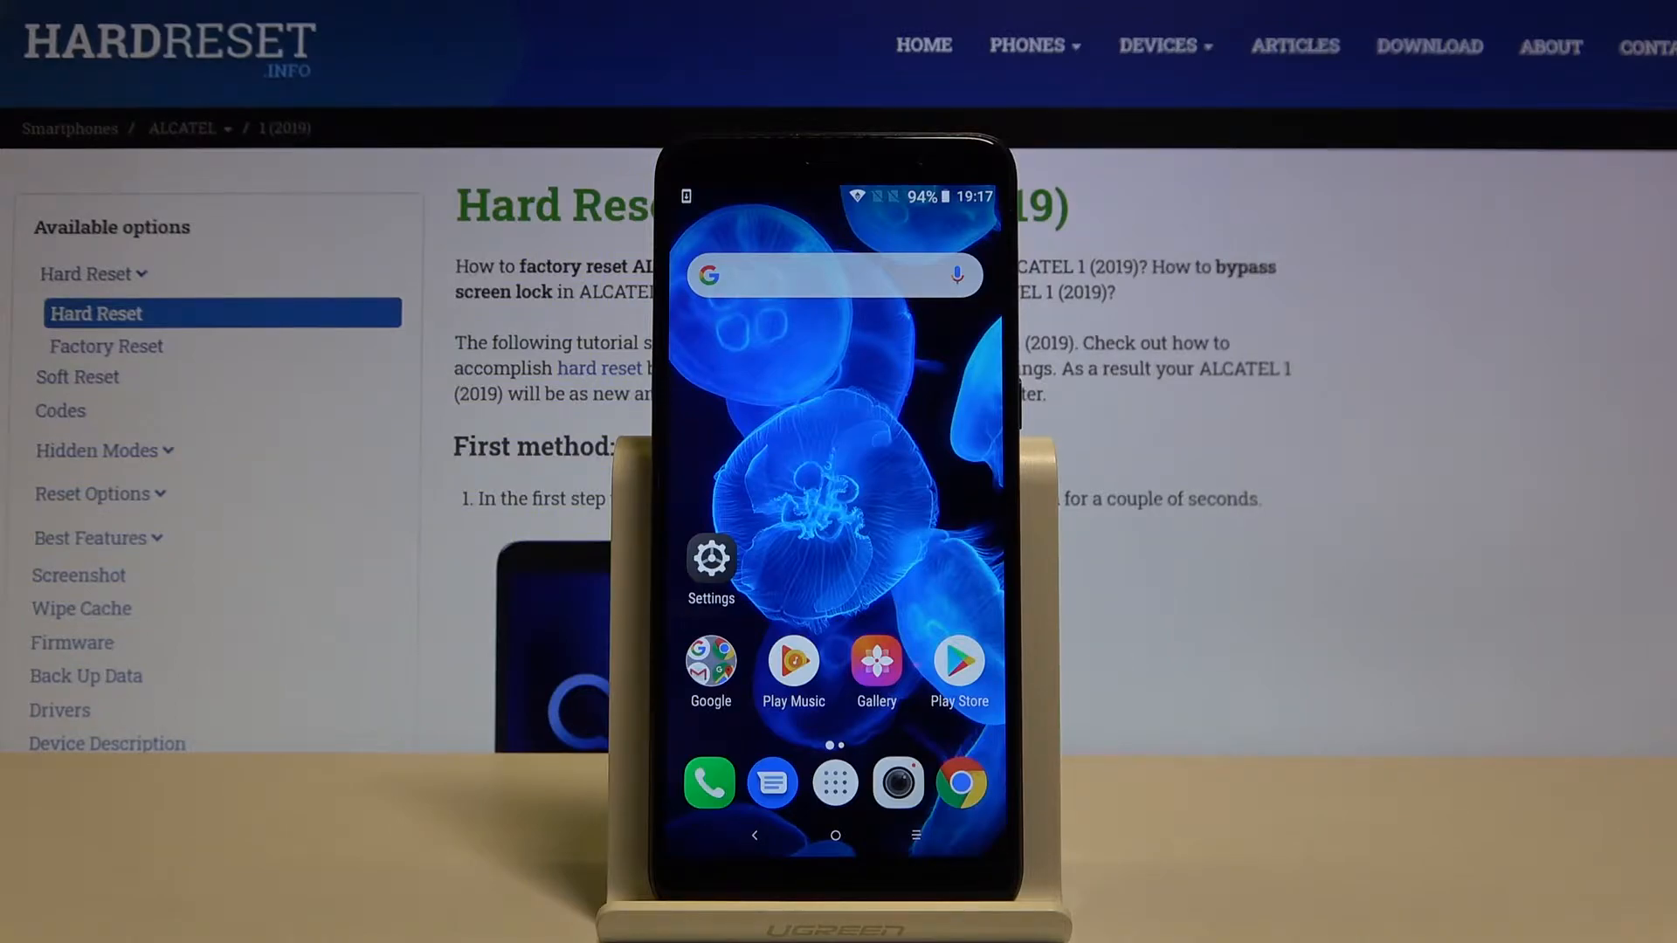
# Step: Go from the home screen into Settings and on to Apps & notifications
pyautogui.click(711, 557)
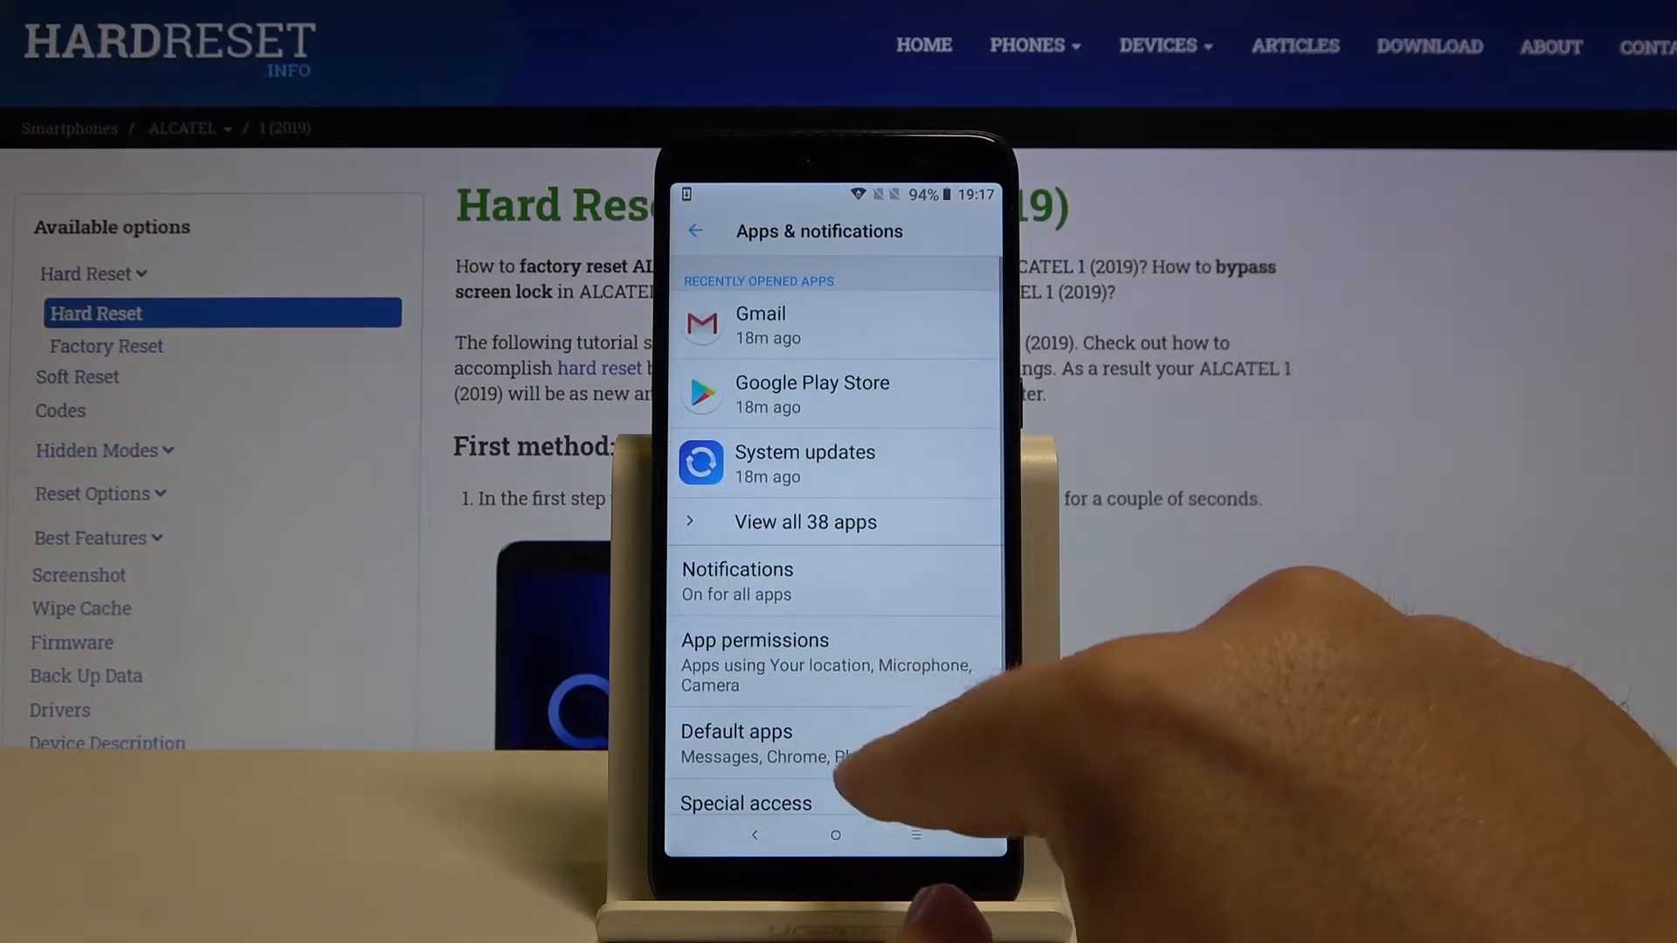
pyautogui.click(737, 580)
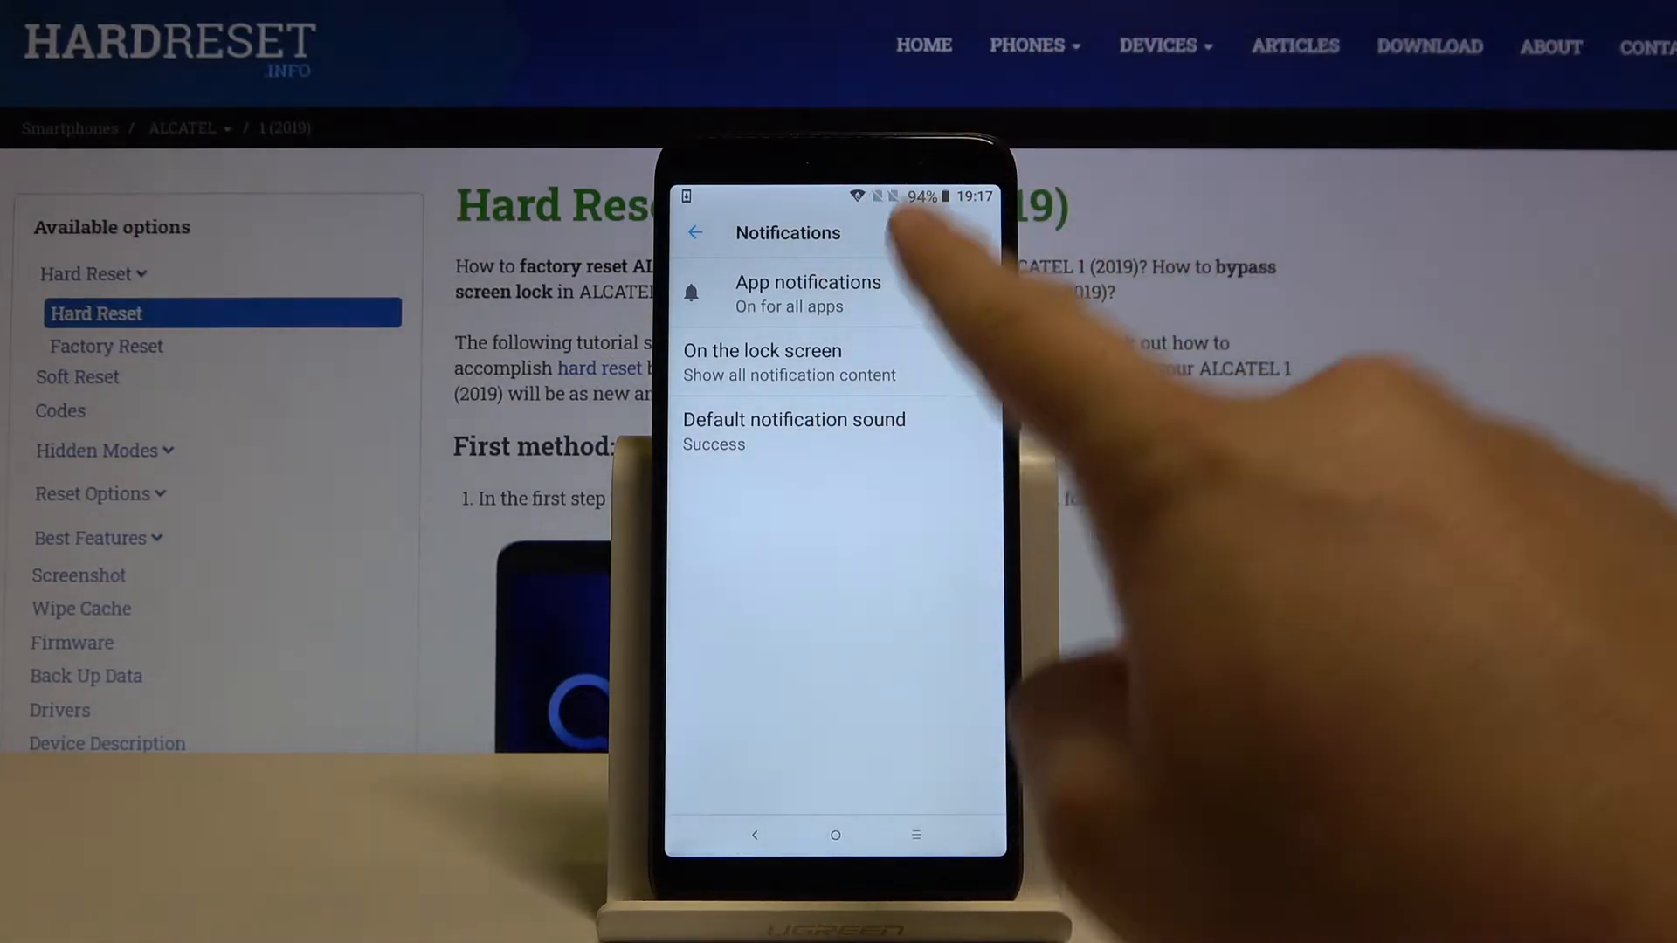
# Step: Reach the App notifications list and expand its app filter dropdown
pyautogui.click(806, 293)
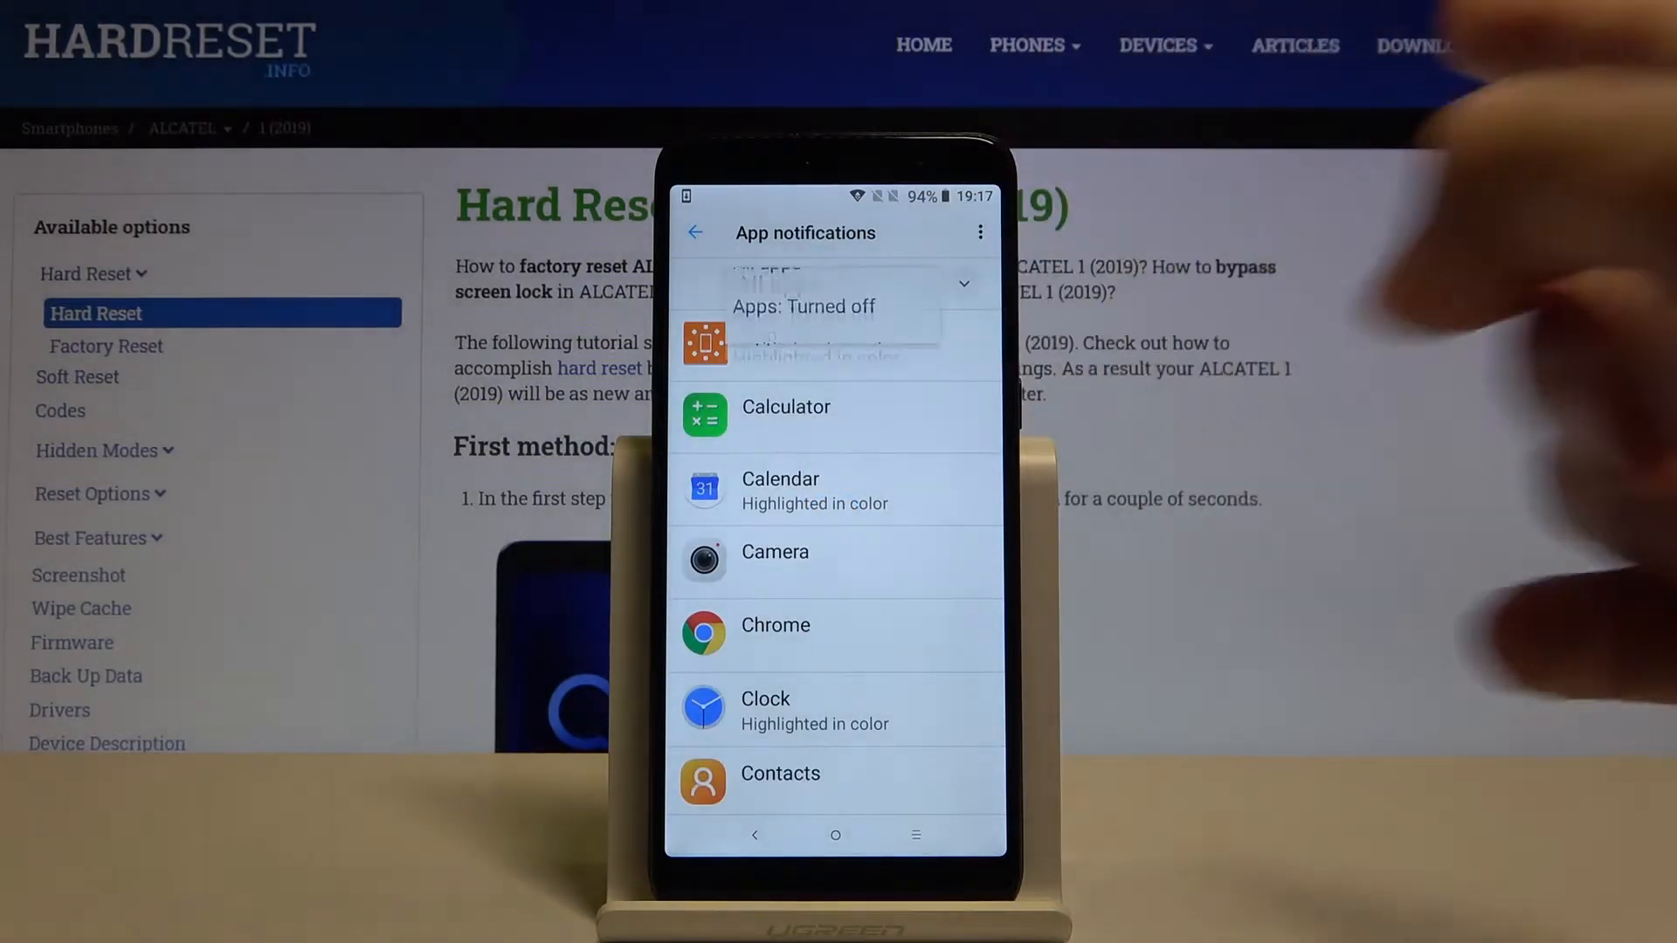
pyautogui.click(846, 288)
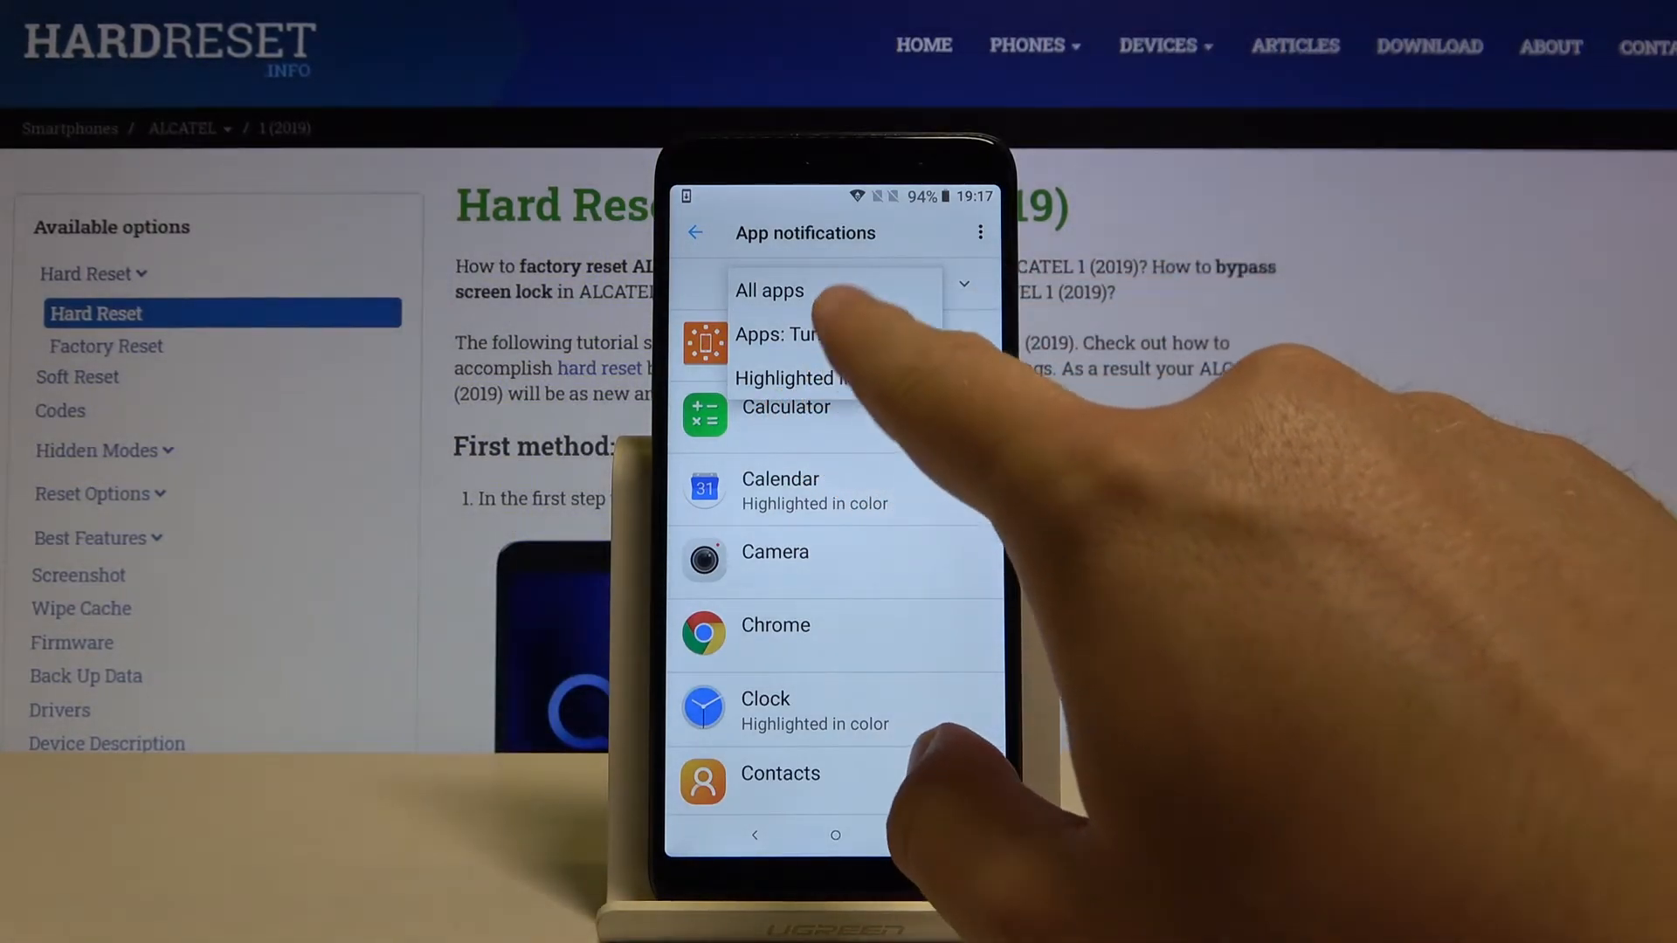
# Step: Check the Turned off filter, return to All apps, and switch Facebook's notifications Off
pyautogui.click(802, 334)
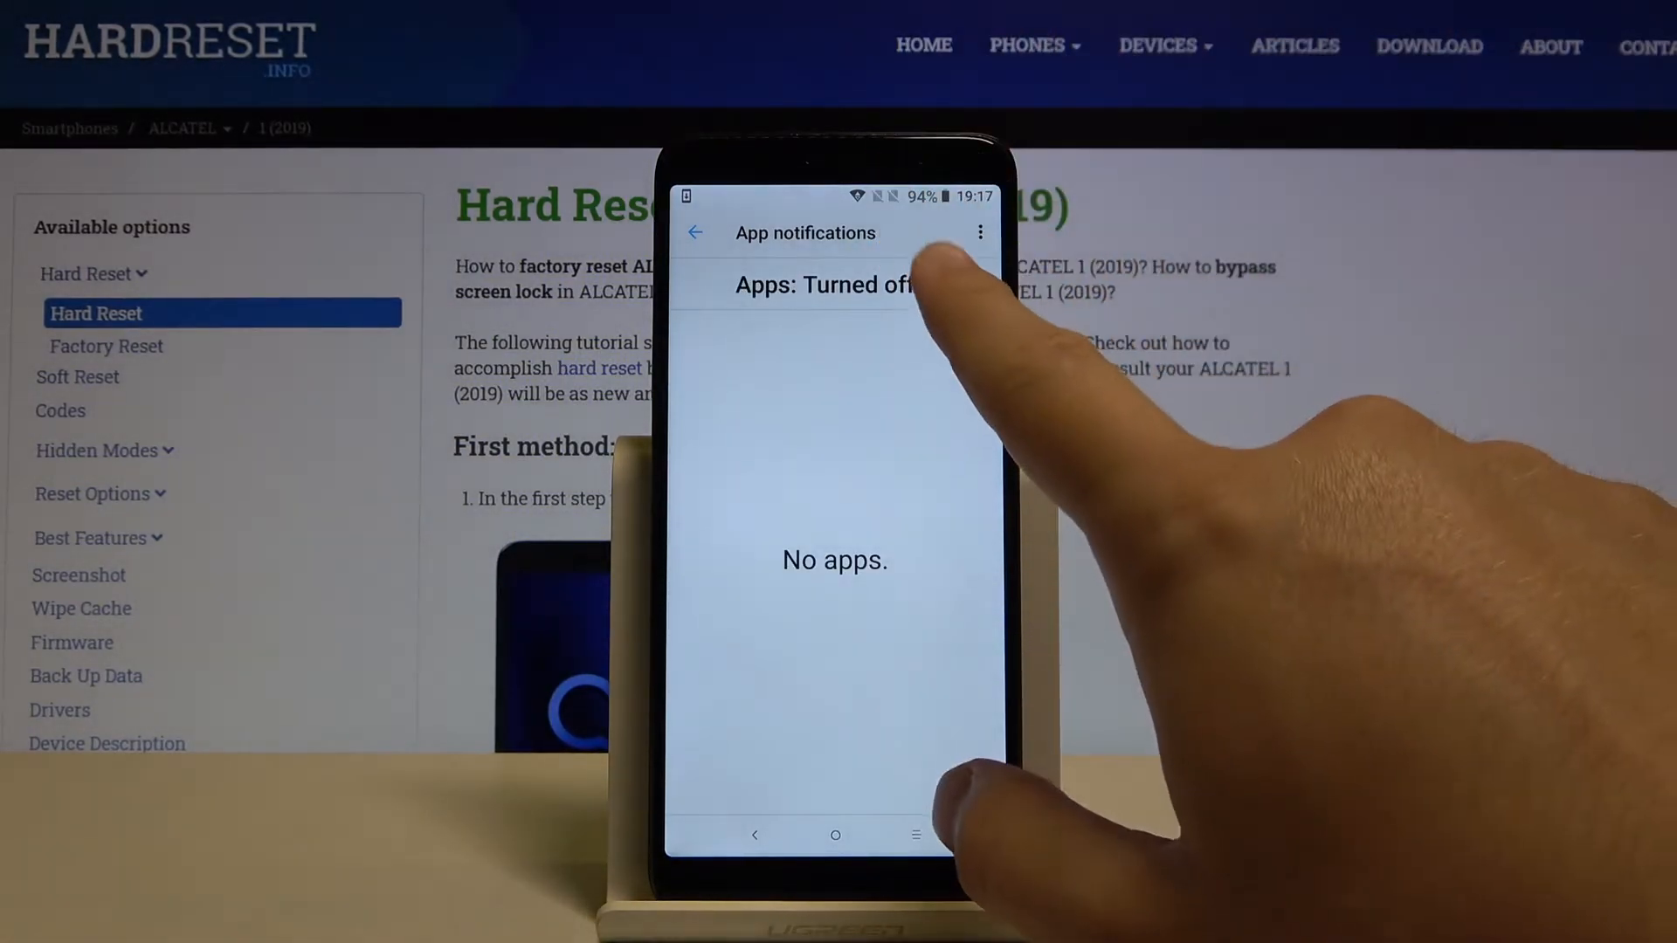
pyautogui.click(856, 285)
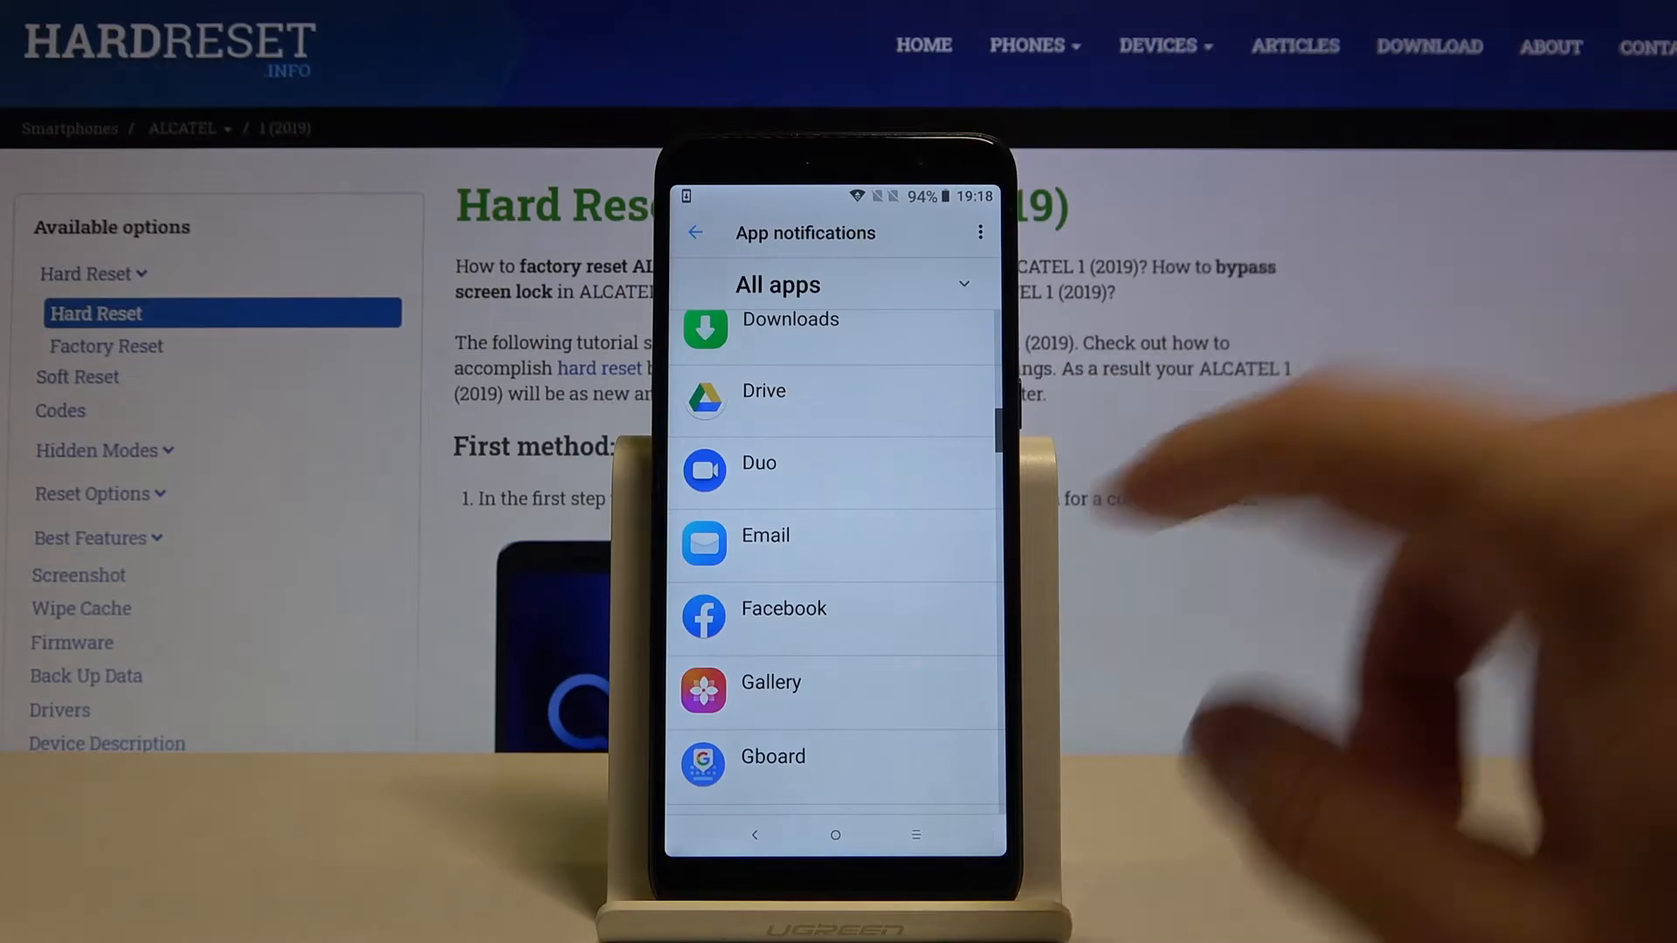
pyautogui.click(782, 608)
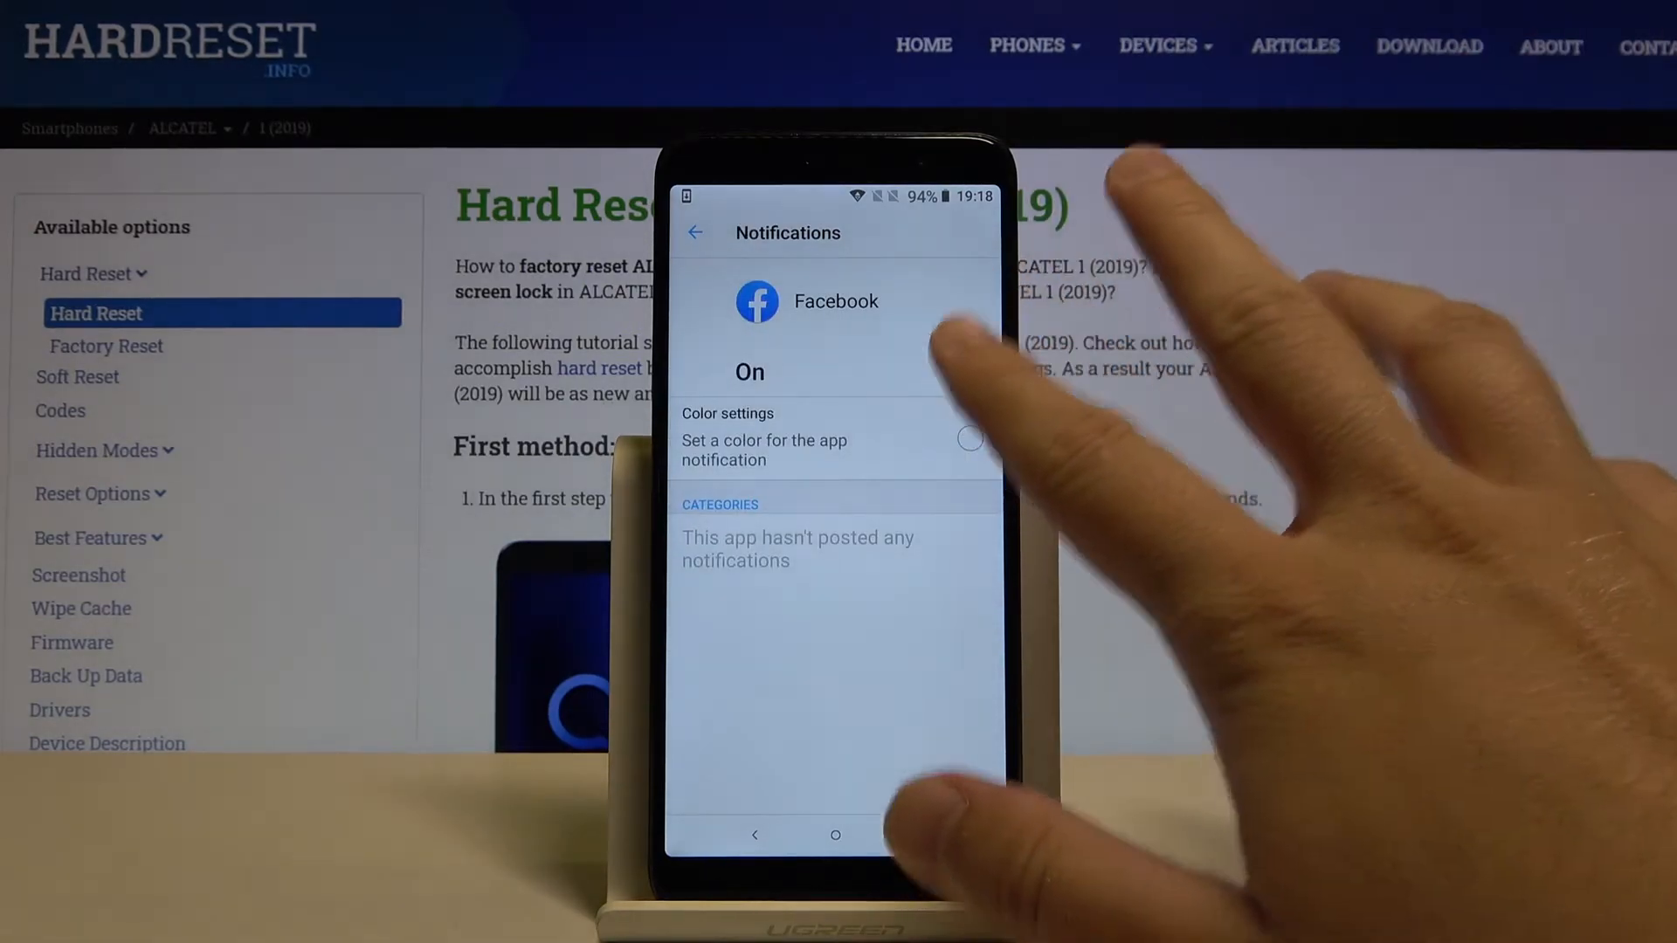
pyautogui.click(958, 370)
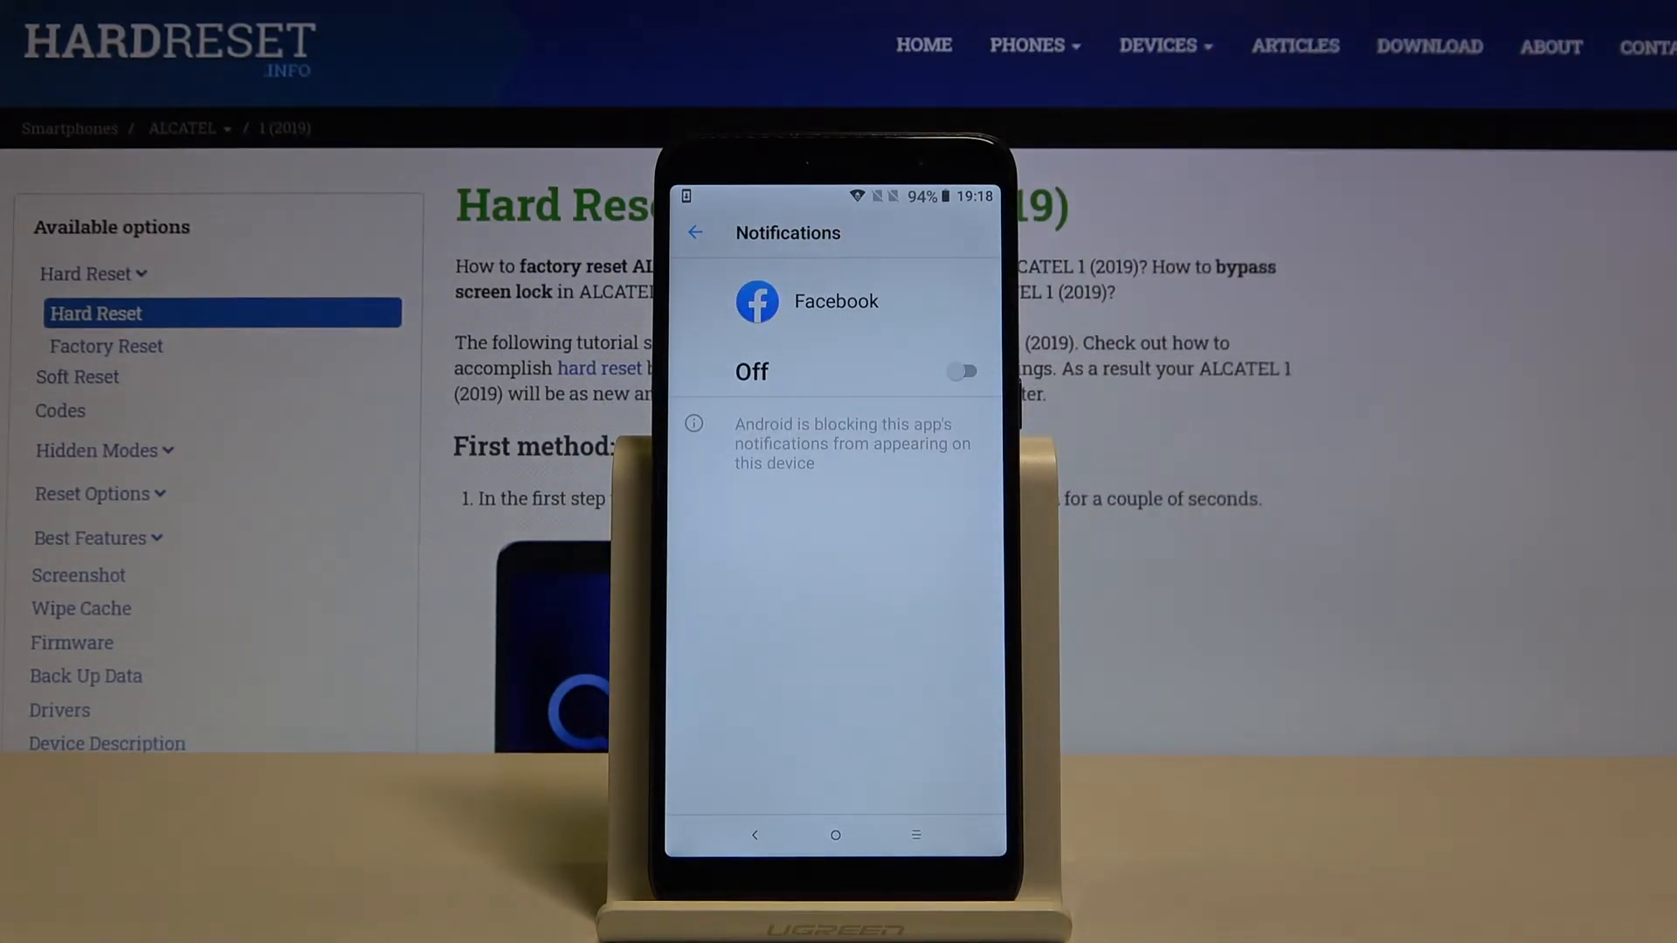